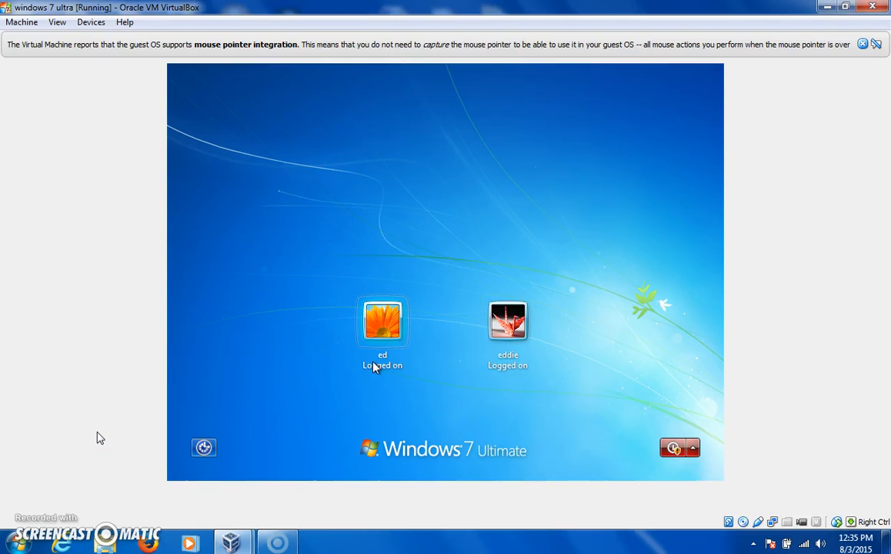
mouse_move(277, 413)
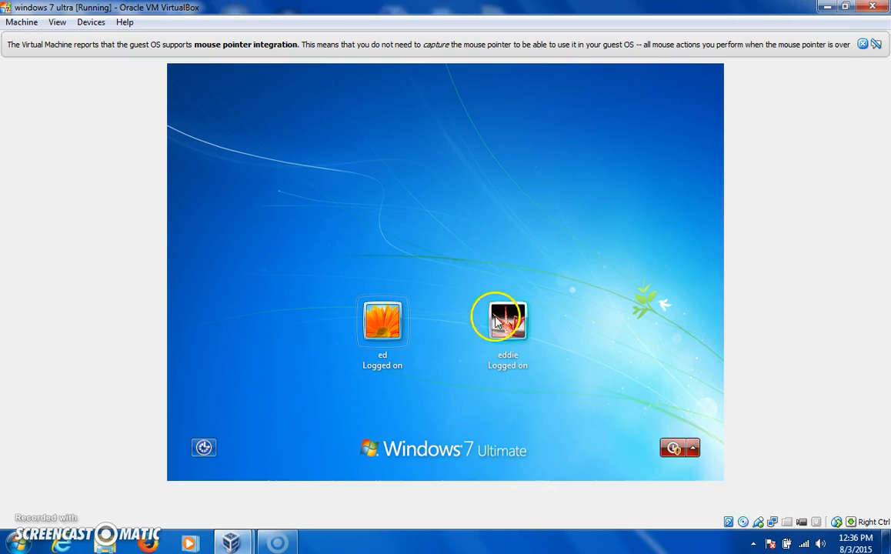
Log back in as the standard user, landing on Control Panel's category home page
left_click(508, 317)
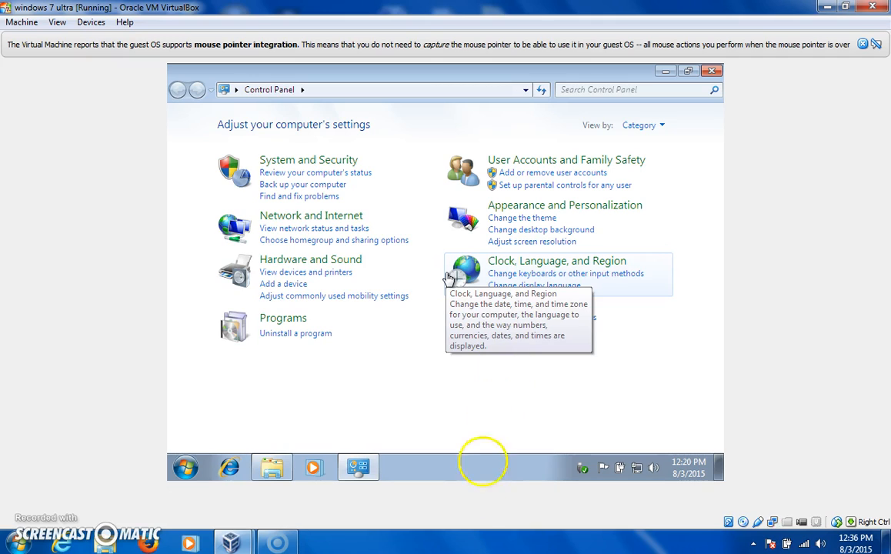
mouse_move(388, 362)
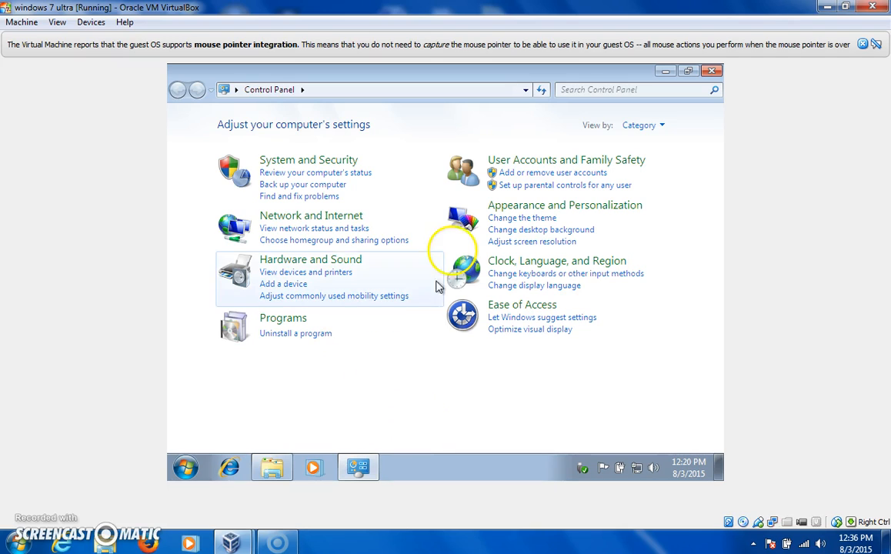
mouse_move(234, 434)
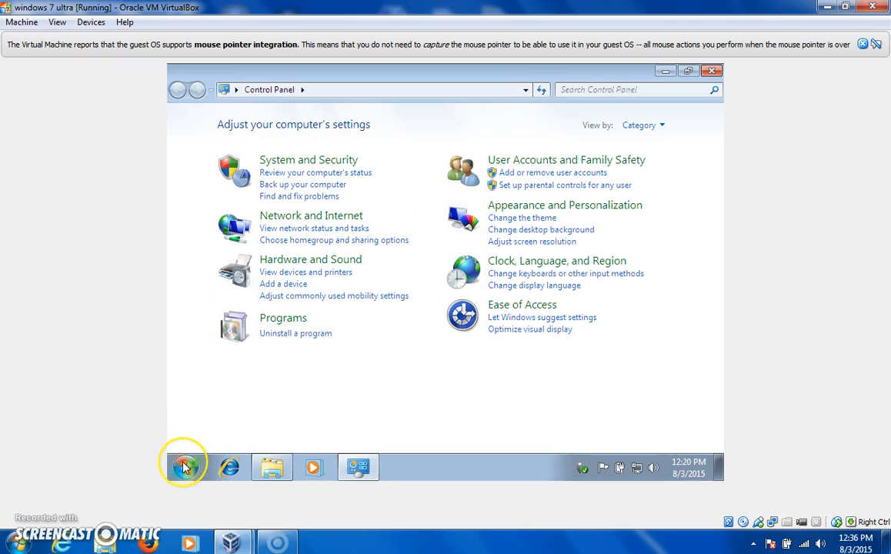
Search Start for cmd, choose Run as administrator, then answer No to the UAC password request
left_click(185, 468)
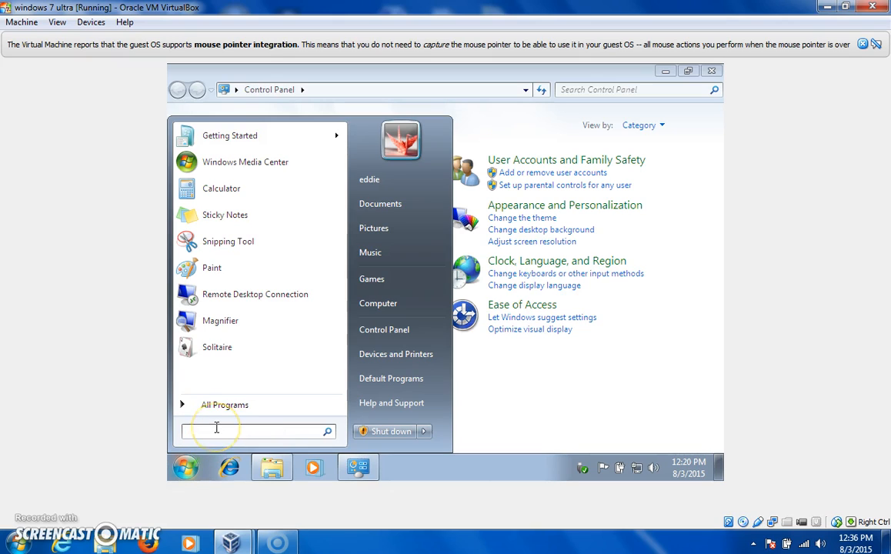
left_click(216, 431)
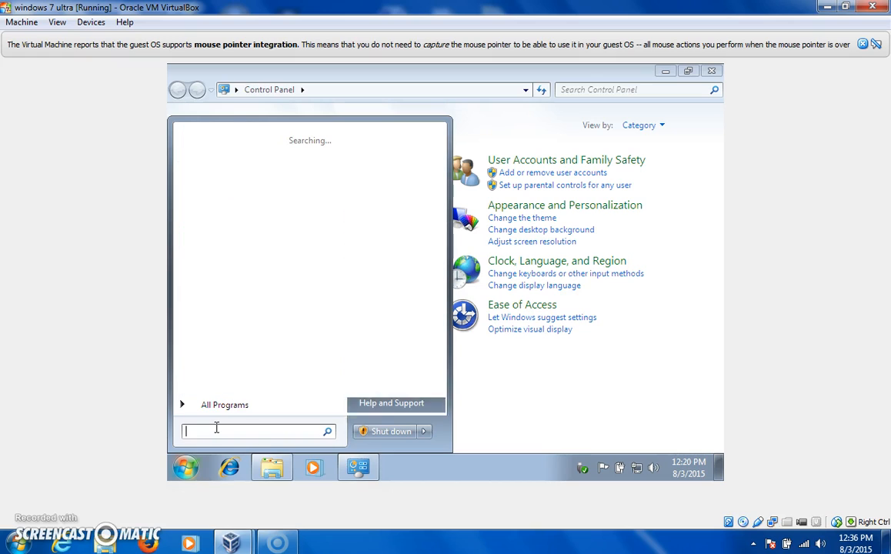
type("cmd")
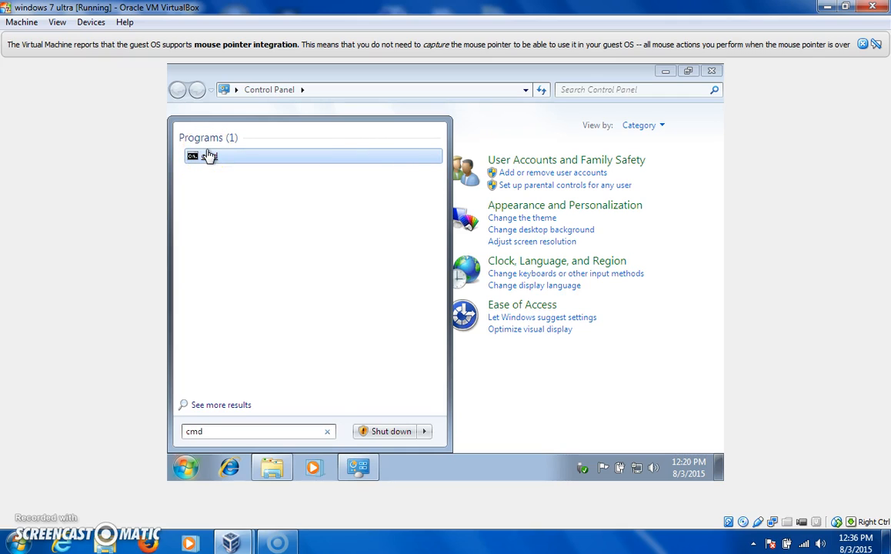
right_click(207, 156)
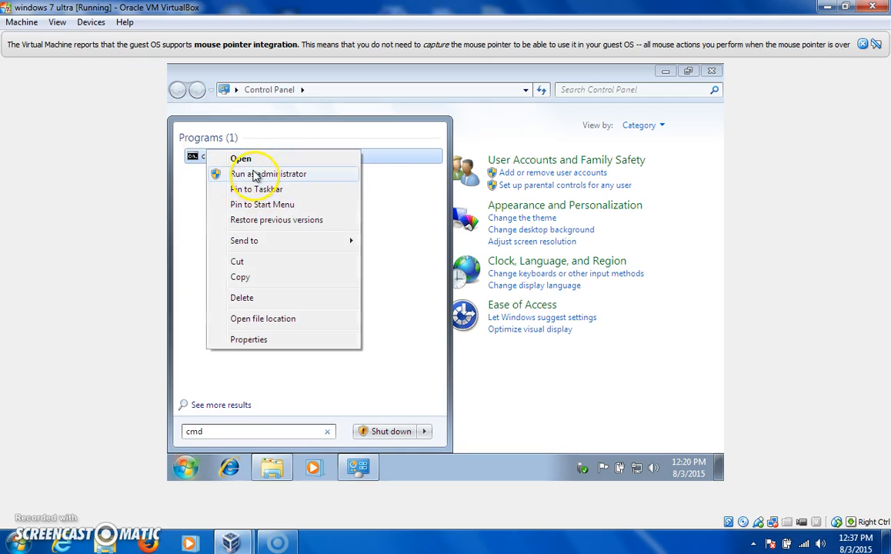
left_click(269, 173)
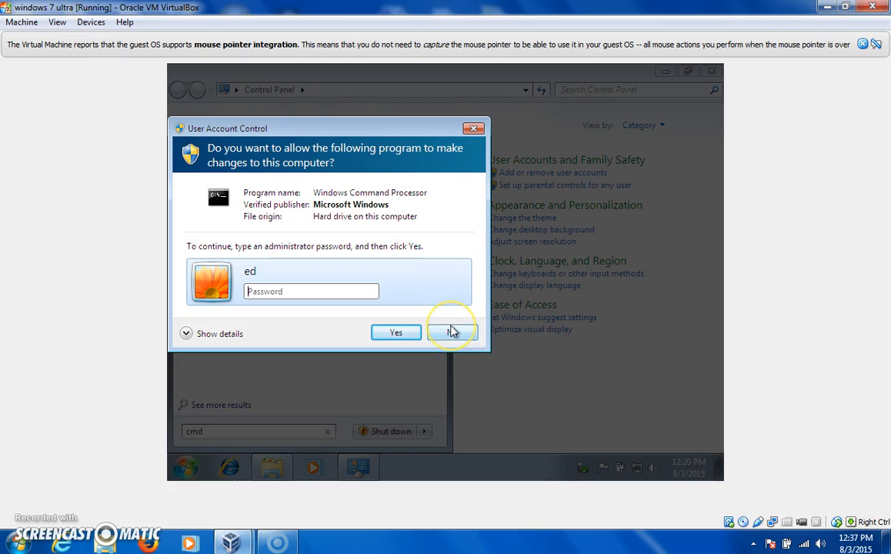
left_click(453, 332)
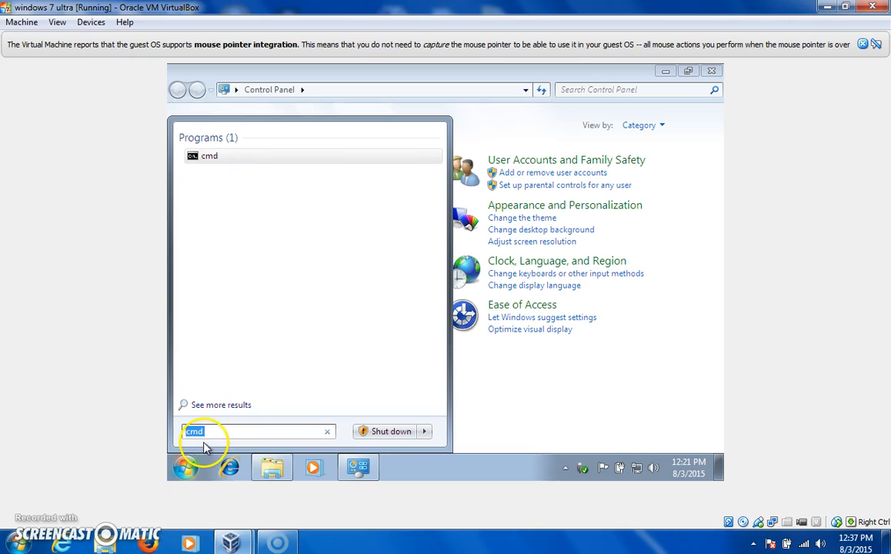
mouse_move(185, 468)
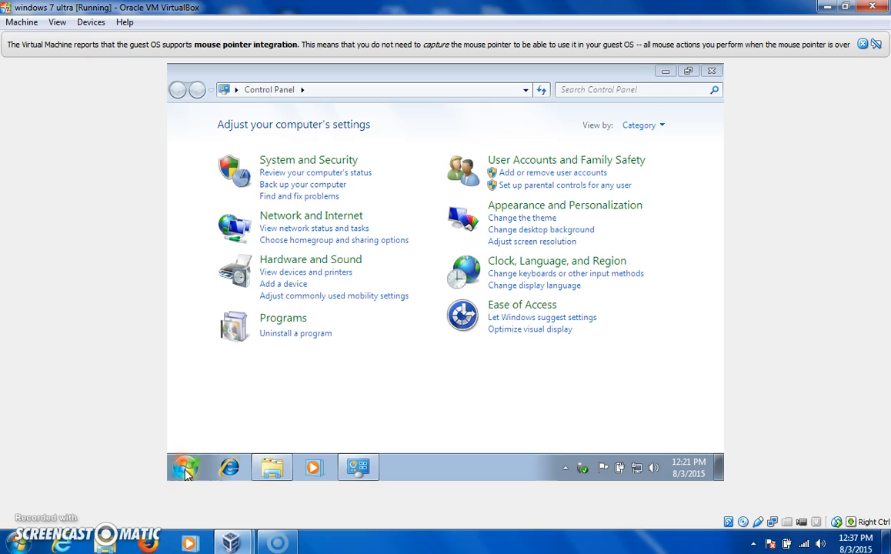
mouse_move(187, 467)
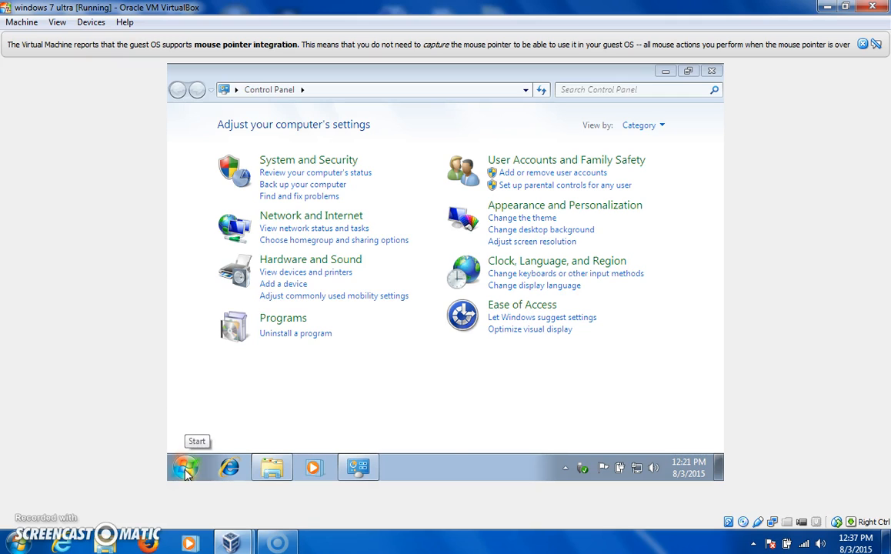
Use Start's shut down options to Switch user, leaving the standard user's session
left_click(185, 468)
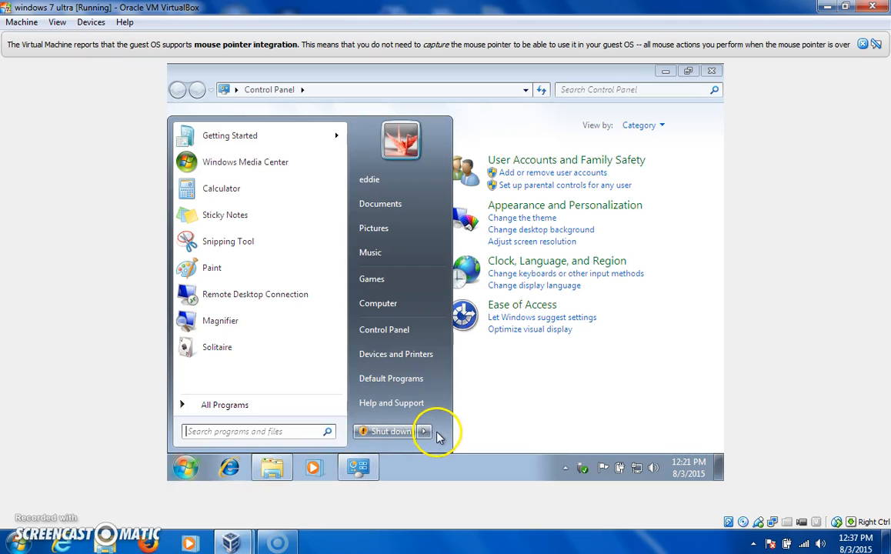
left_click(422, 431)
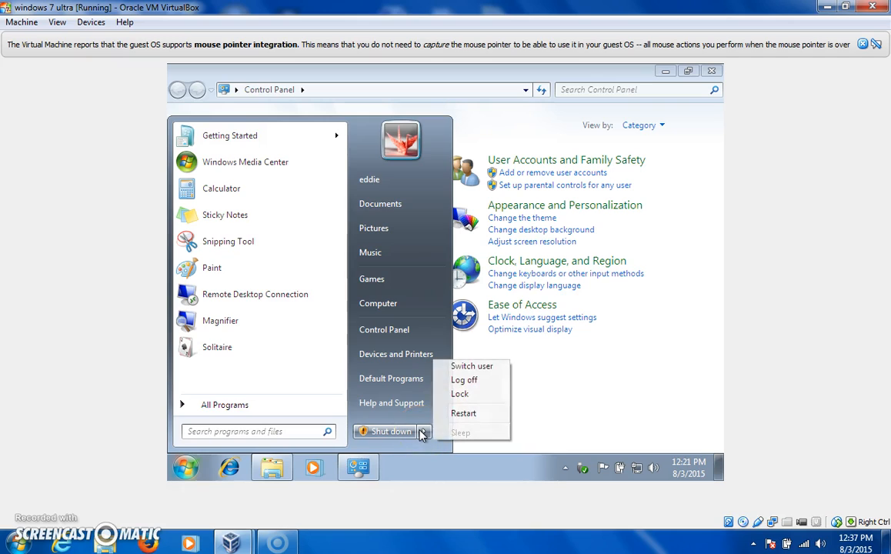
mouse_move(465, 379)
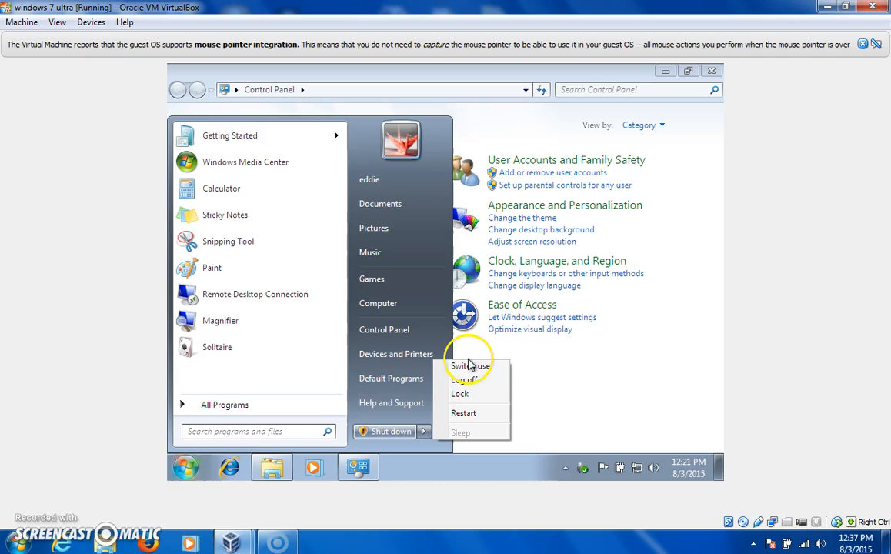
left_click(465, 379)
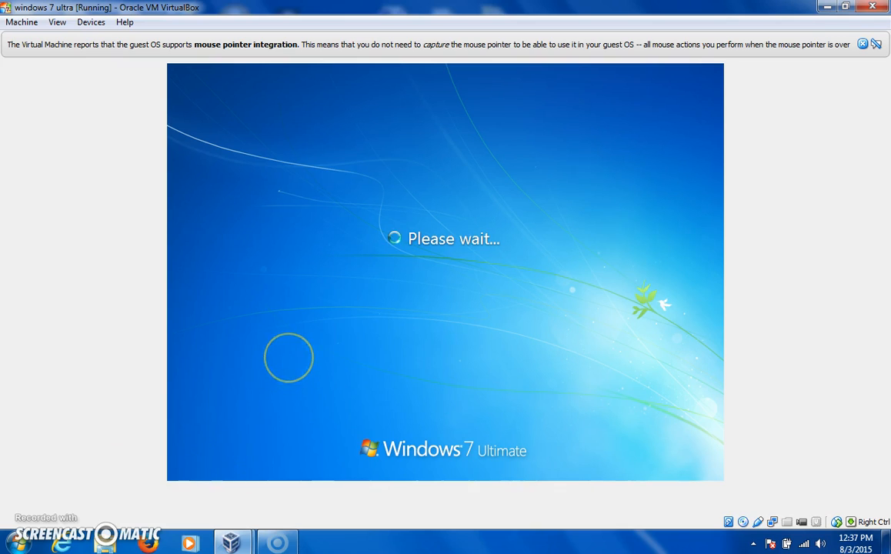
mouse_move(83, 391)
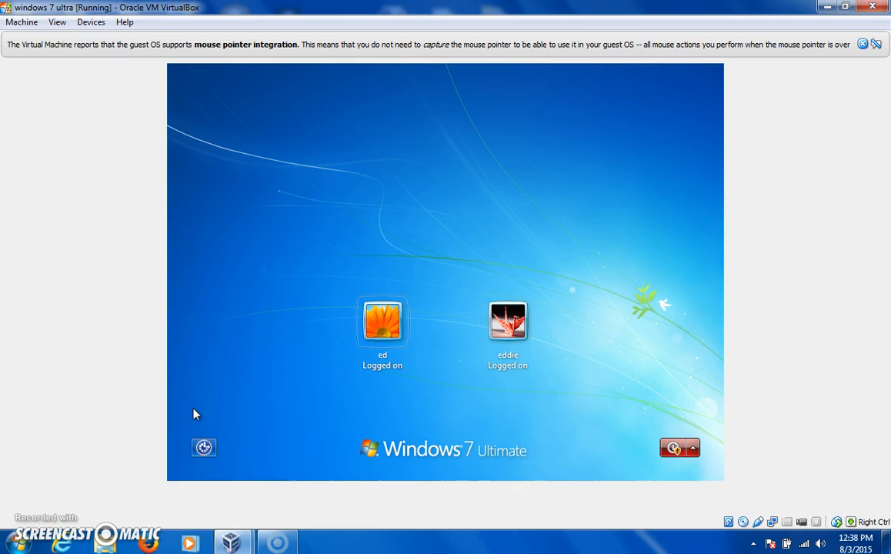
mouse_move(382, 322)
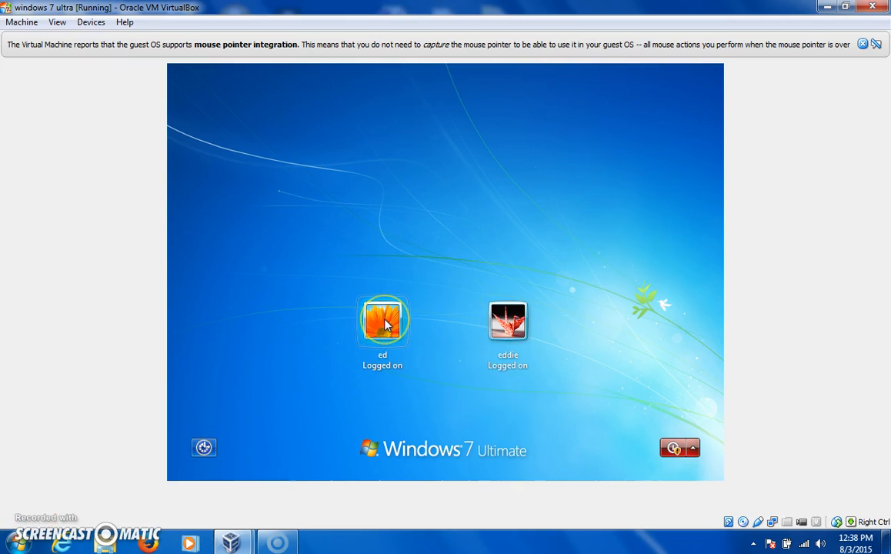
Log in as the administrator and view Manage Accounts listing administrator, standard user and Guest (off)
left_click(381, 318)
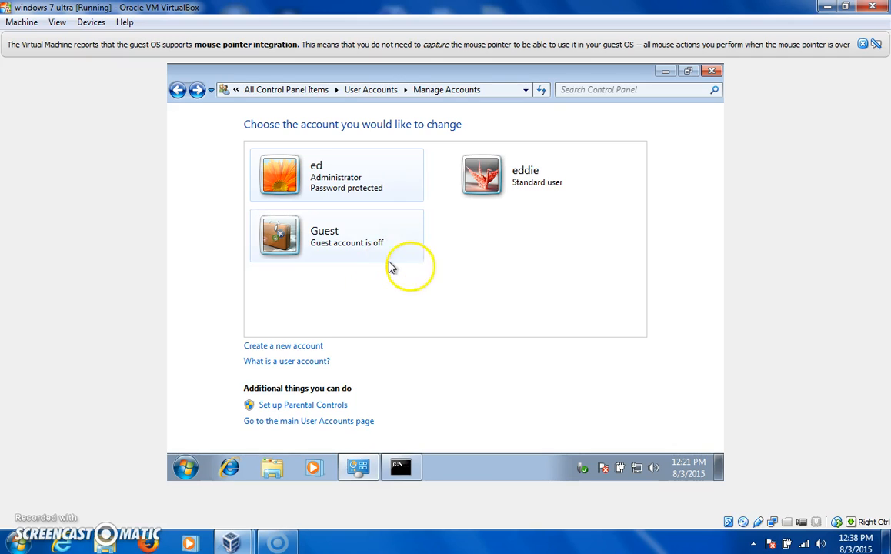
left_click(337, 175)
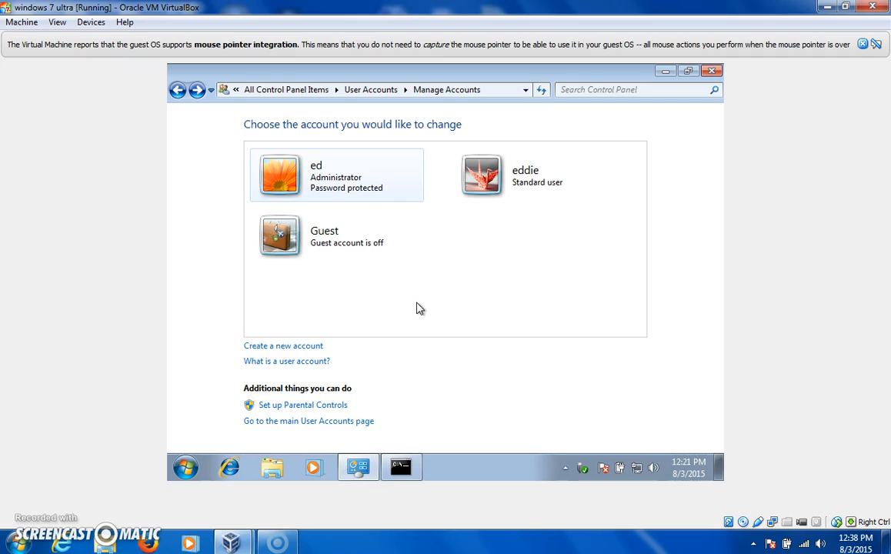
mouse_move(404, 260)
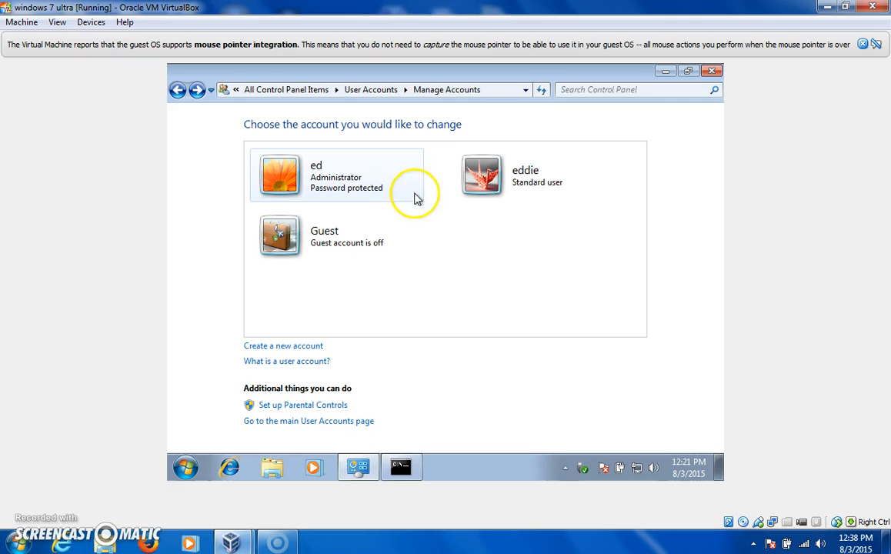
mouse_move(450, 302)
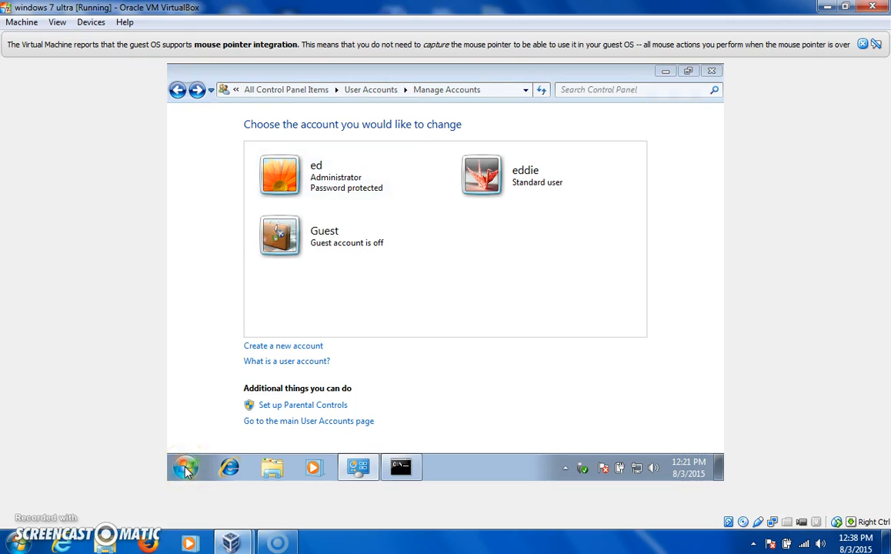
Bring up the Command Prompt that was denied access and close it
left_click(185, 468)
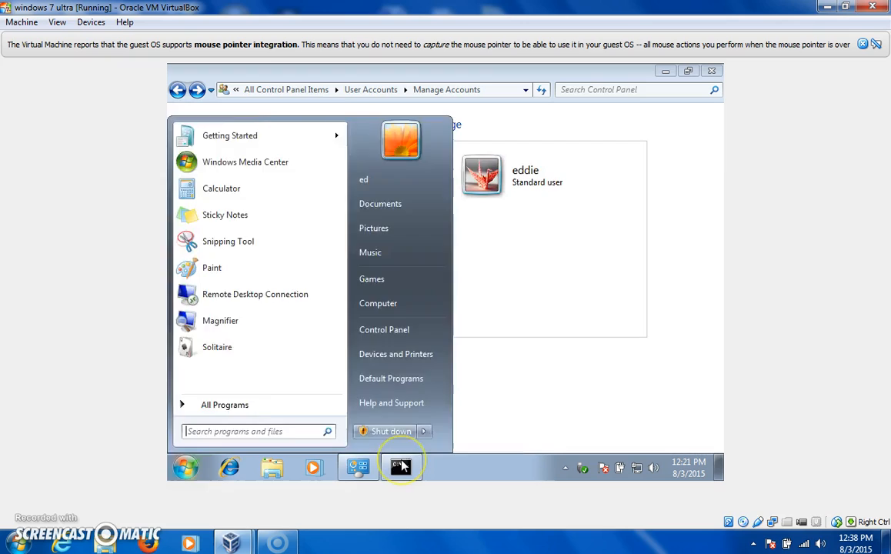
left_click(401, 468)
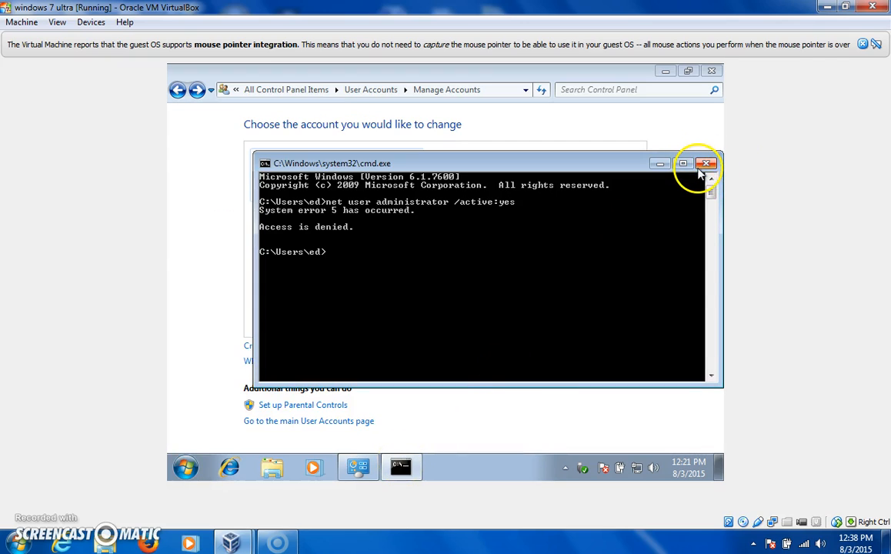
left_click(707, 163)
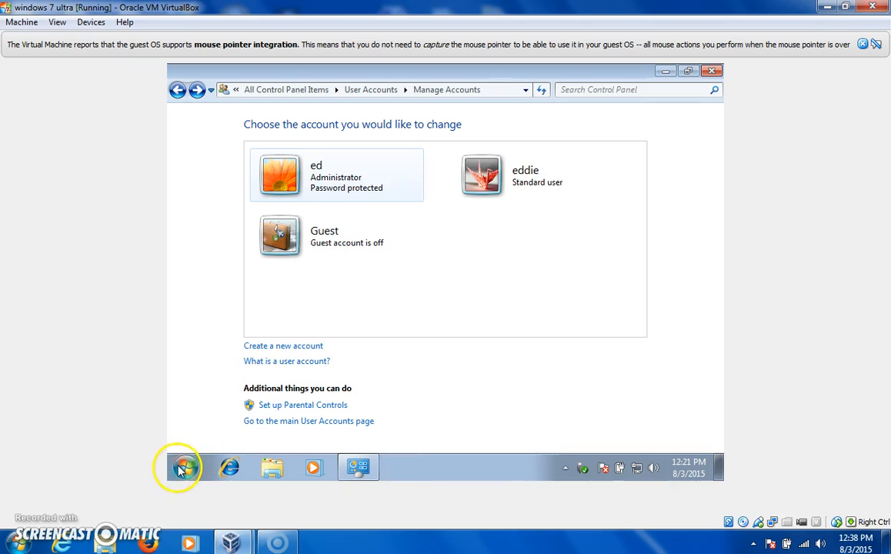
Search Start for cmd, run it as administrator and answer Yes in User Account Control
left_click(183, 468)
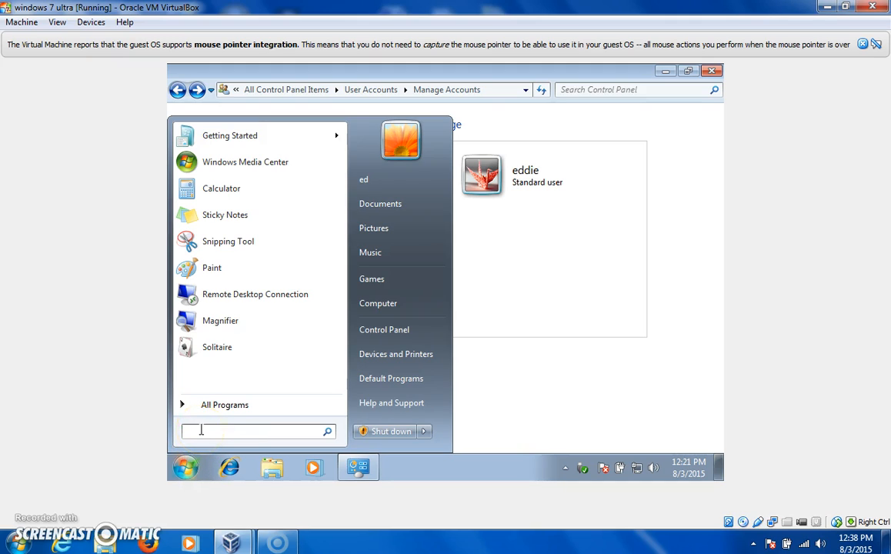
type("cmd")
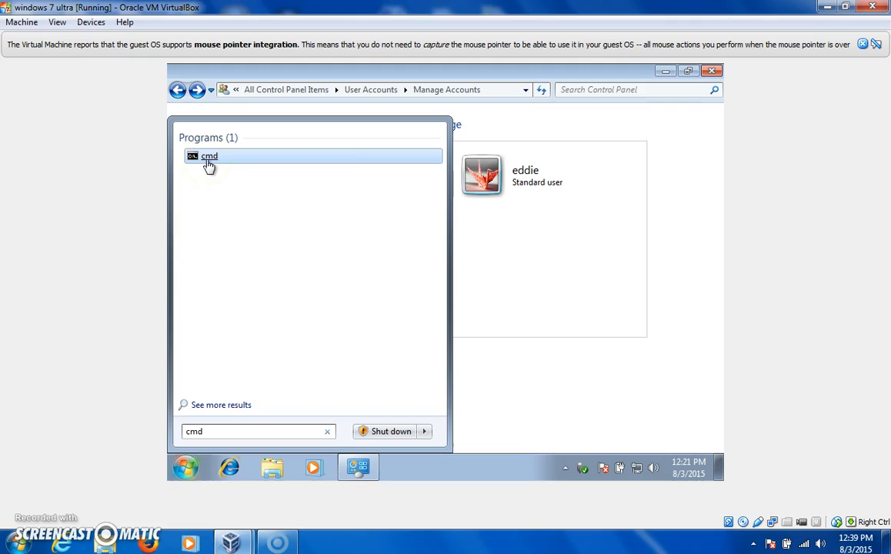
right_click(209, 157)
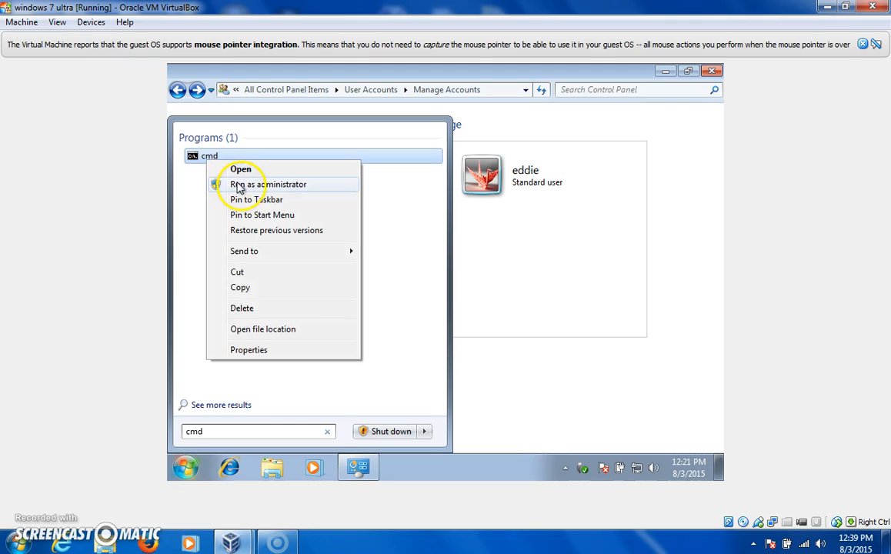
left_click(268, 185)
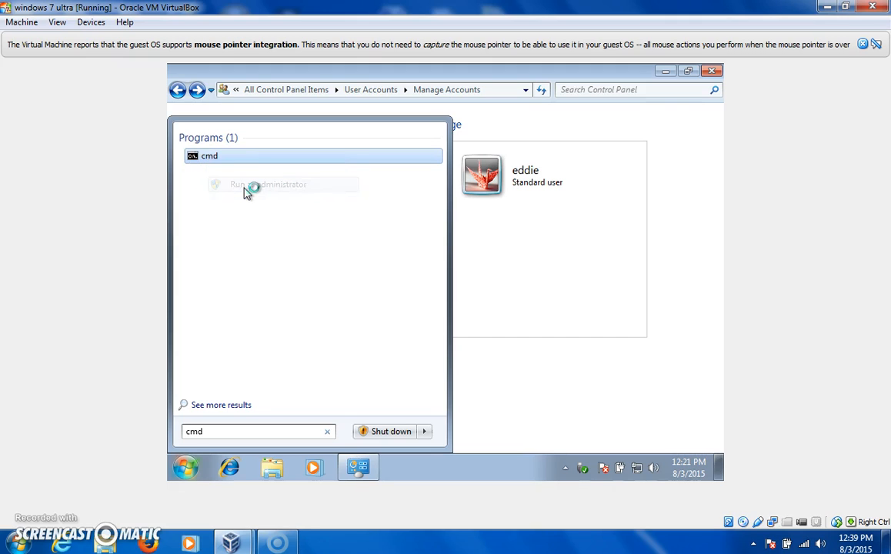
left_click(246, 185)
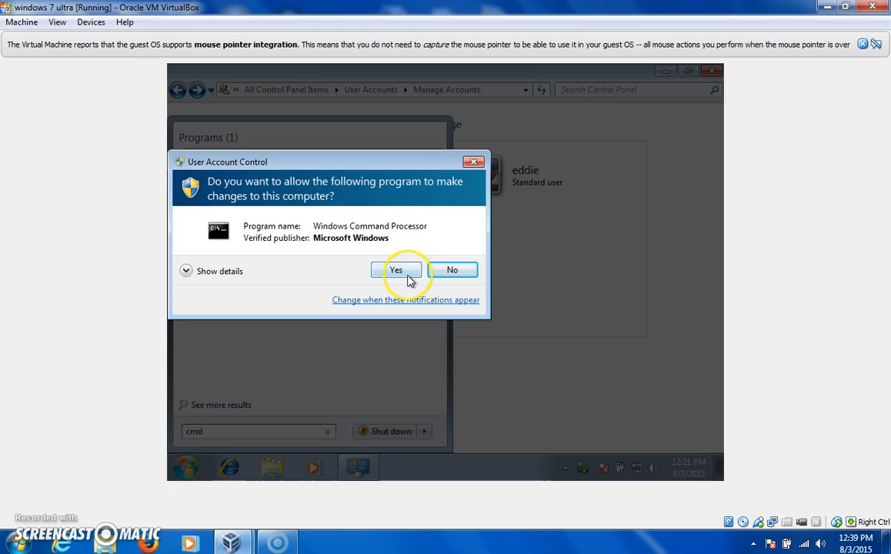
left_click(396, 269)
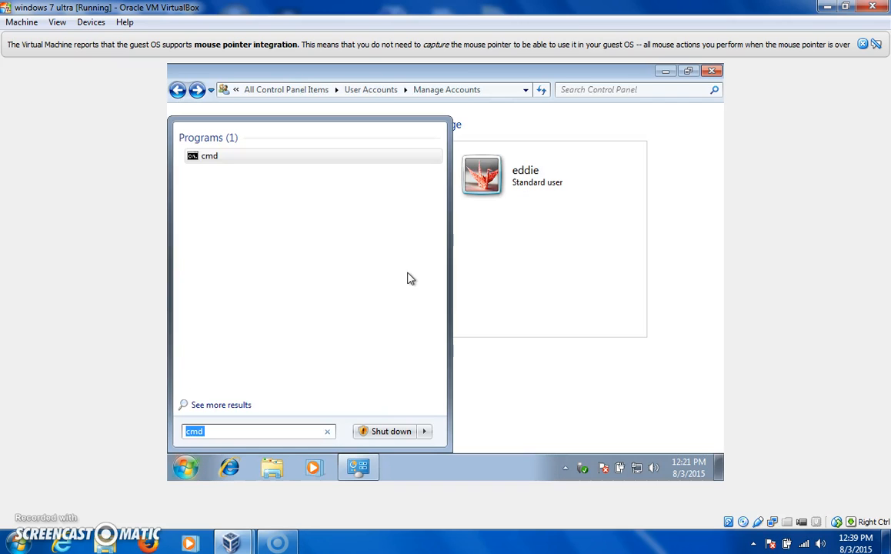
Enter net user administrator /active:yes in the elevated prompt to enable the built-in administrator
left_click(209, 156)
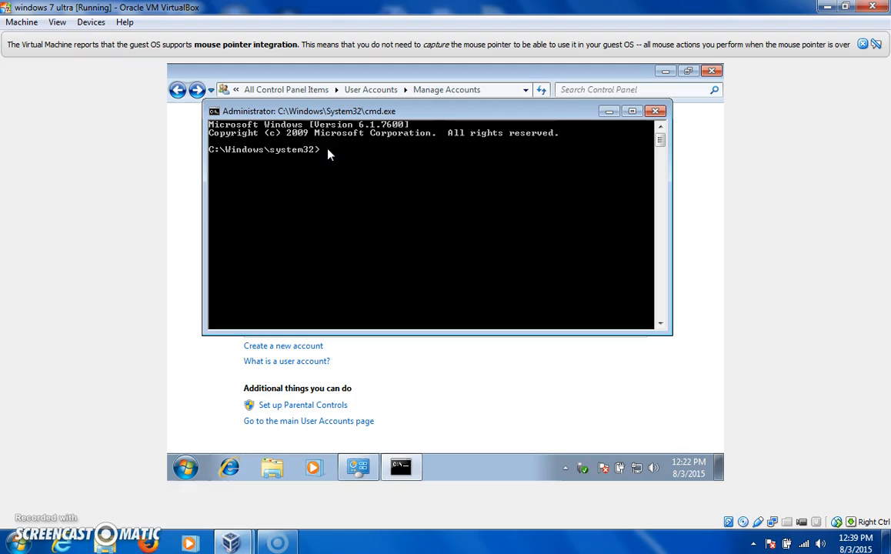
type("n")
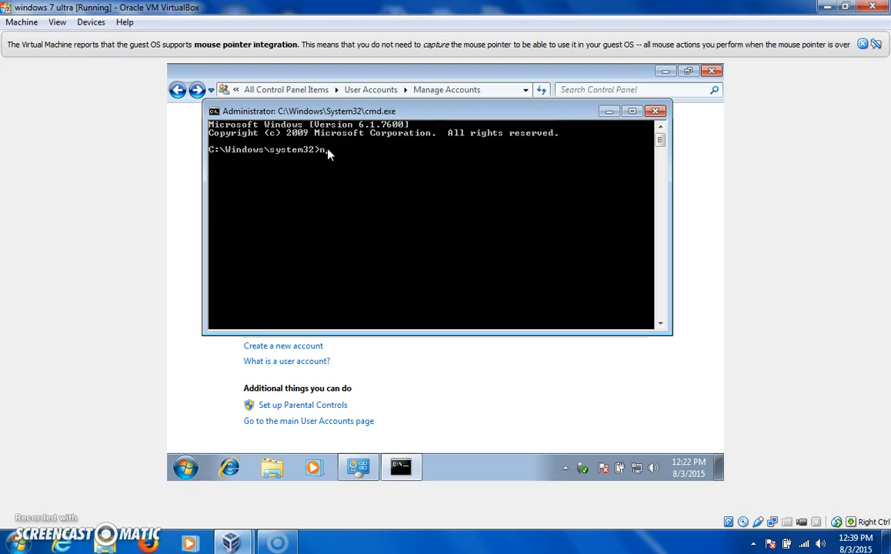
type("et u")
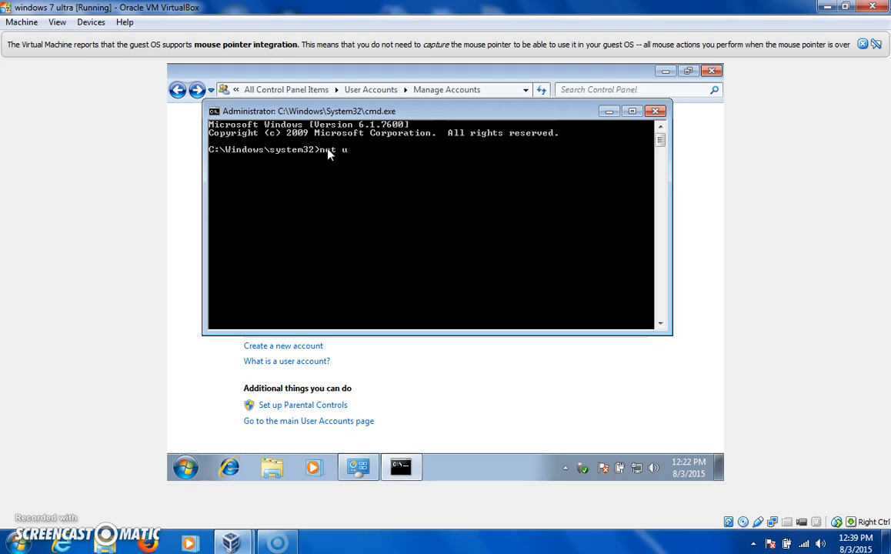
type("ser ad")
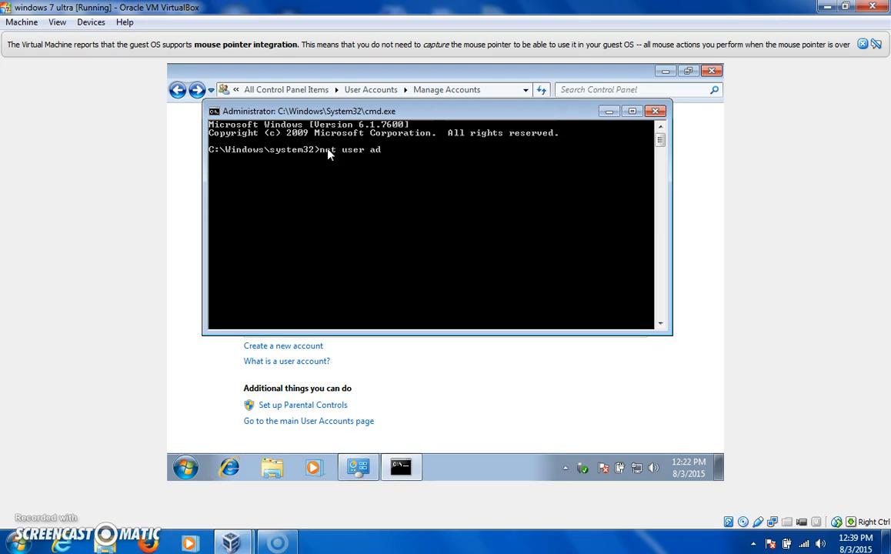
type("min")
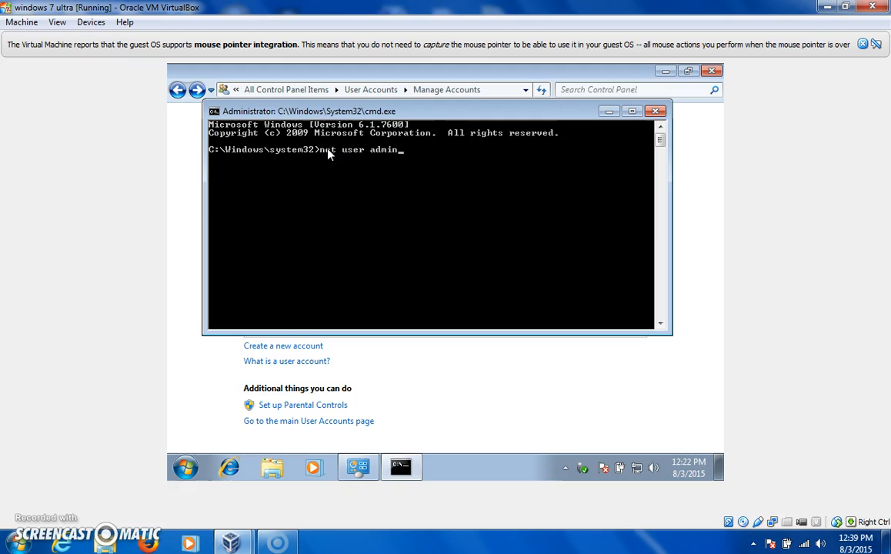
type("istr")
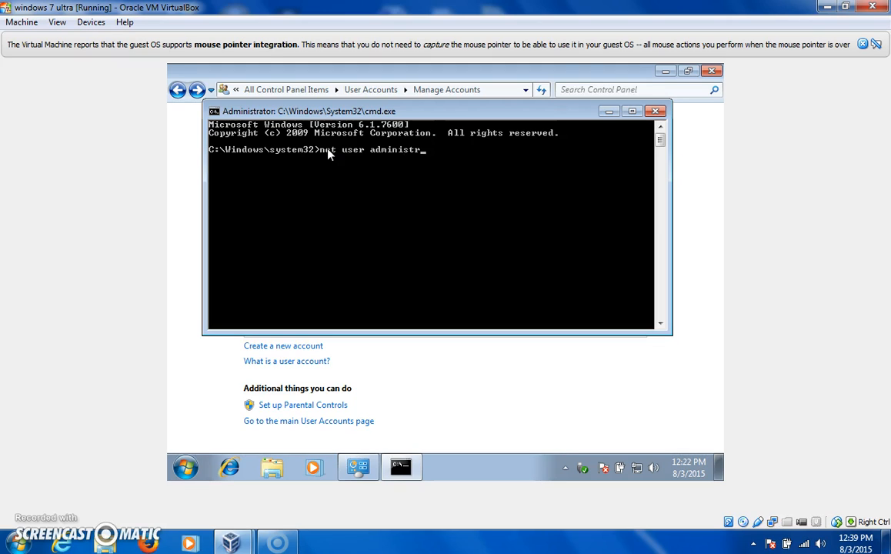
type("ator")
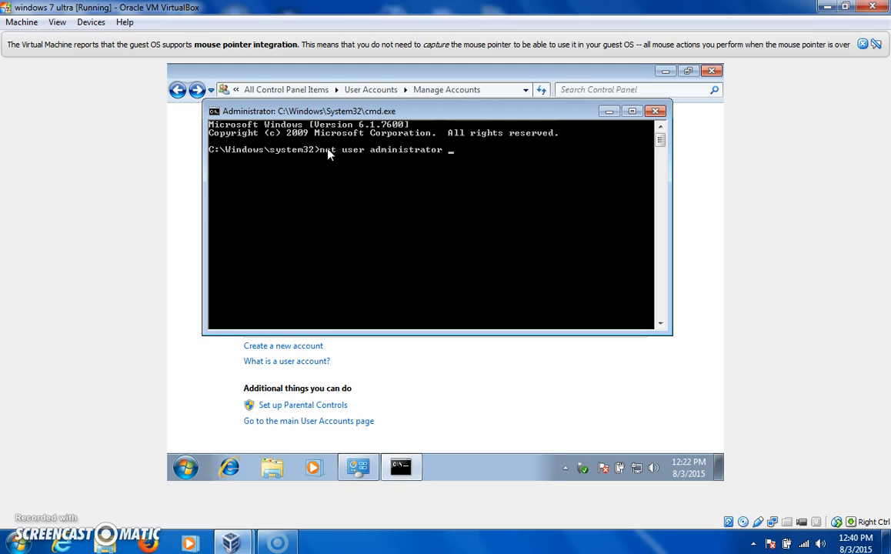
type("/")
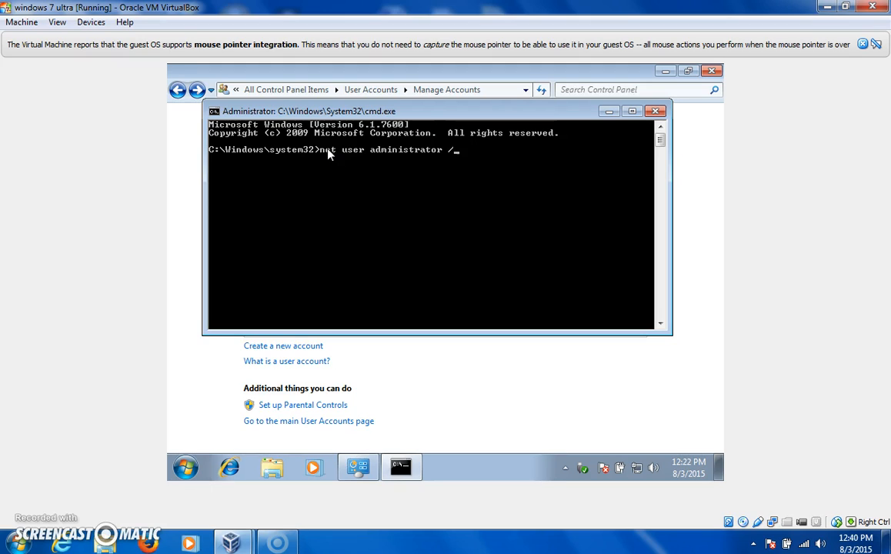
type("acti")
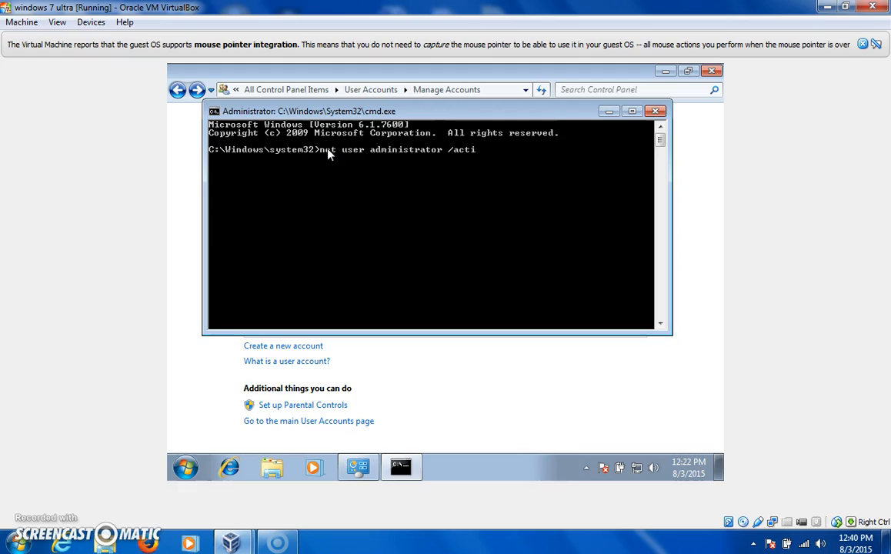
type("ve")
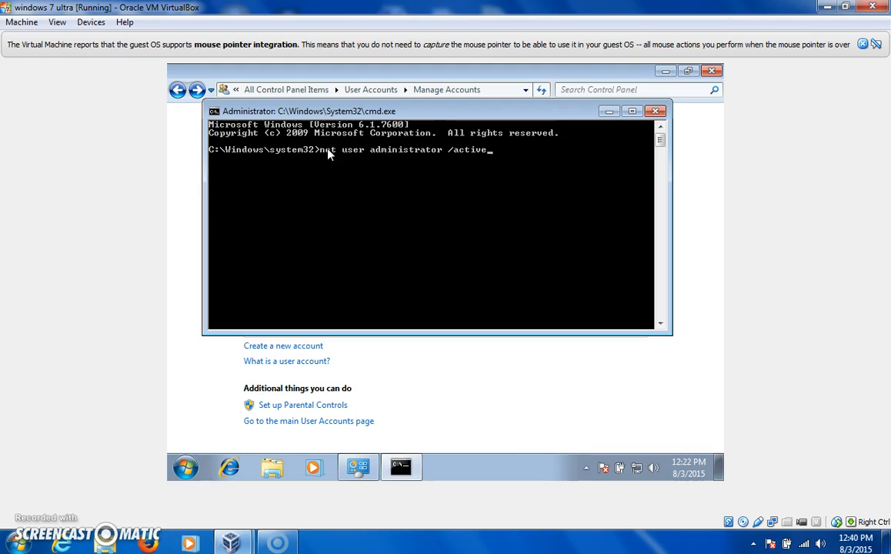
type(":")
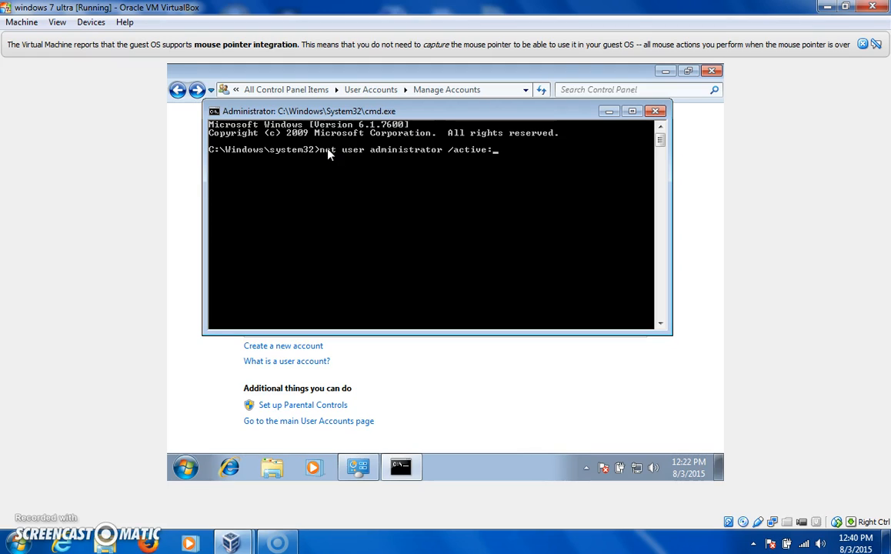
type("yes")
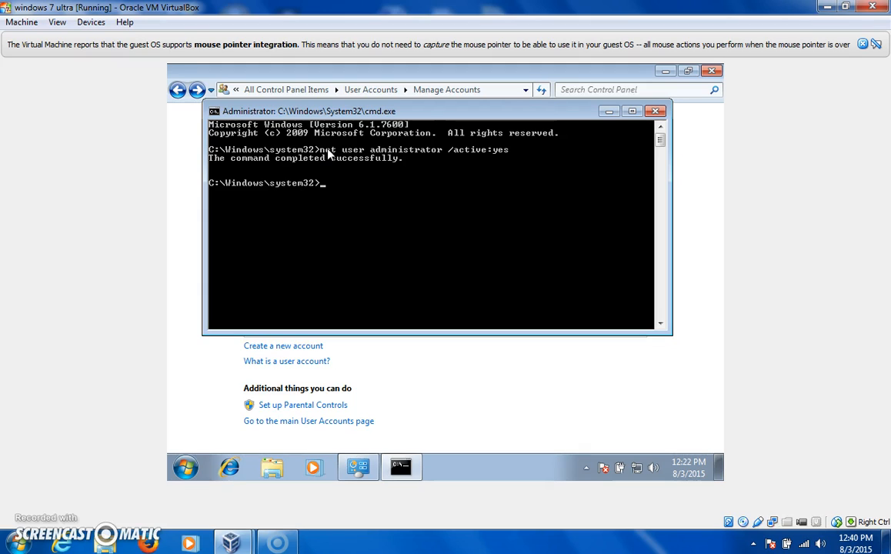
Recall the command, change yes to no and run net user administrator /active:no successfully
type("net user administrator /active:yes")
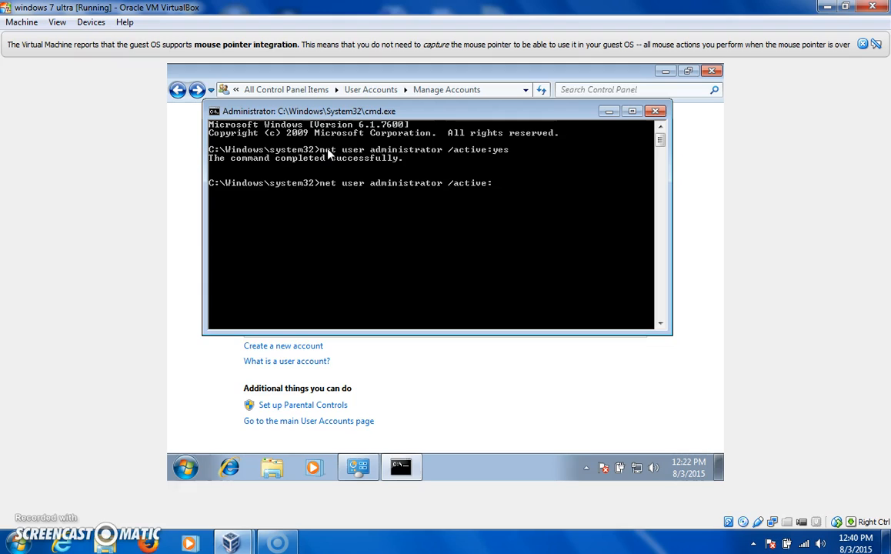
type("no")
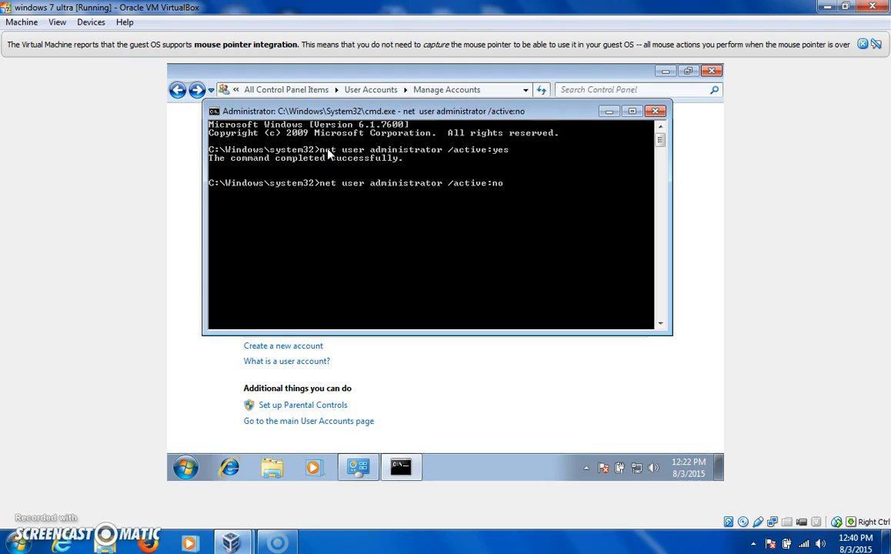
key("enter")
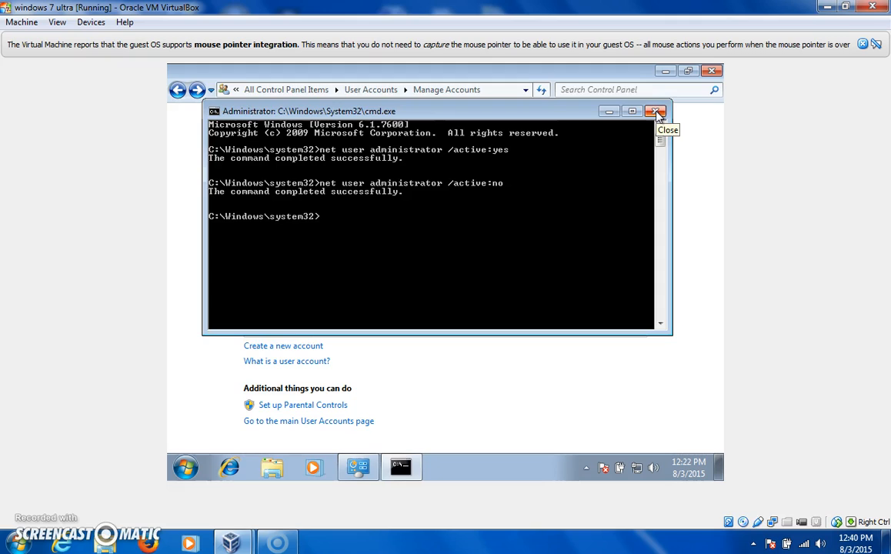
Close the elevated prompt, remove the administrator account's password and return to Control Panel home
left_click(655, 111)
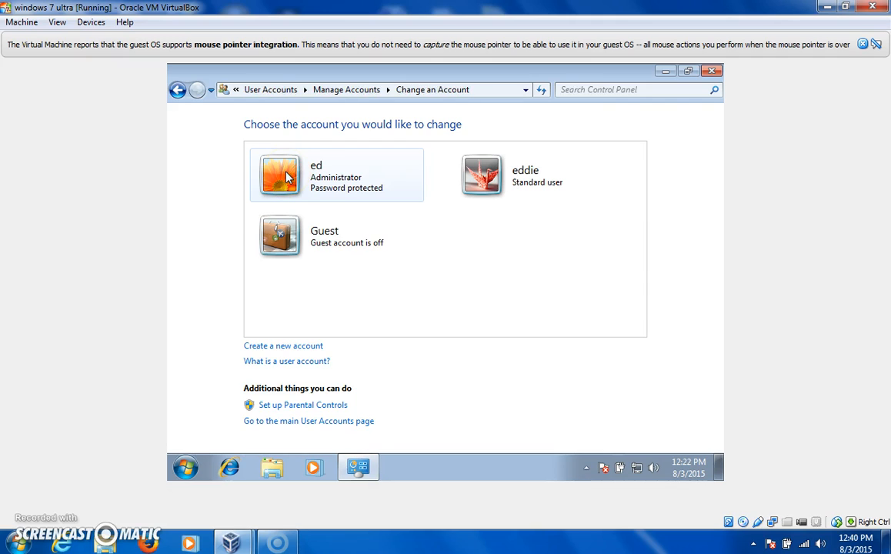
left_click(280, 176)
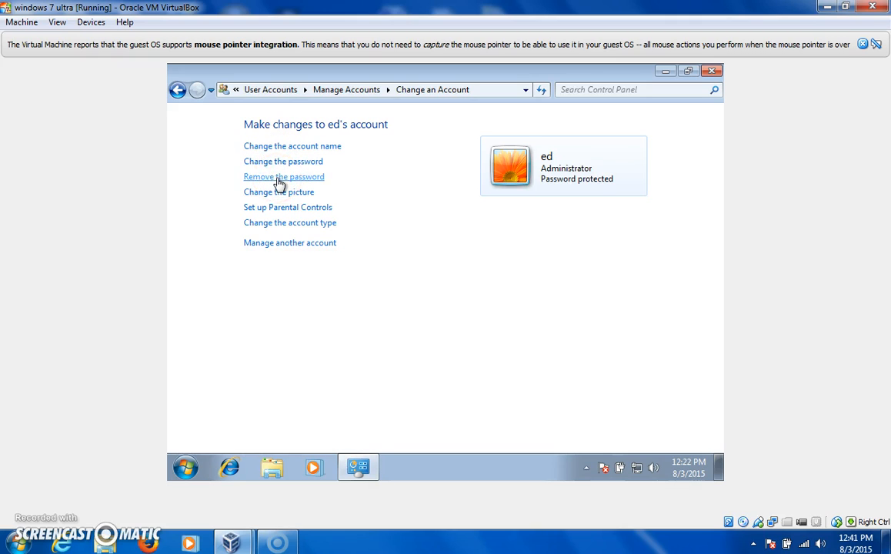
left_click(283, 176)
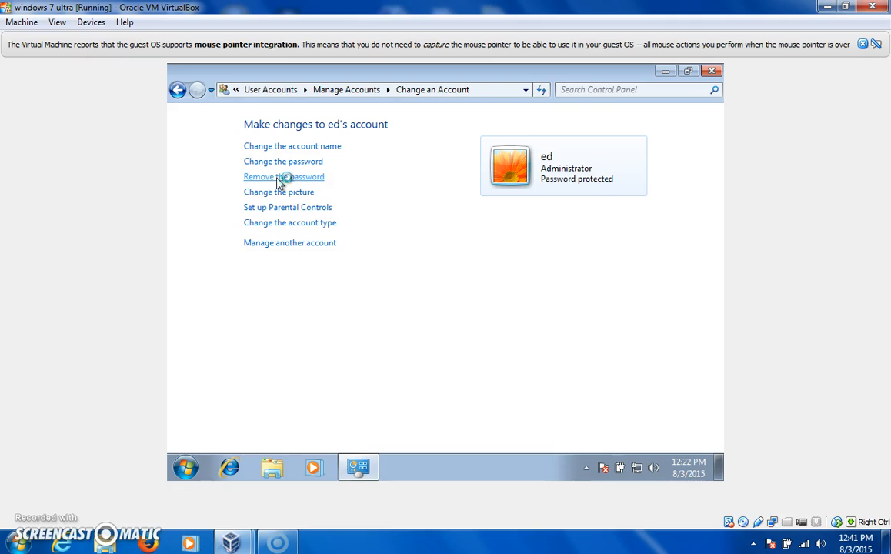
left_click(283, 176)
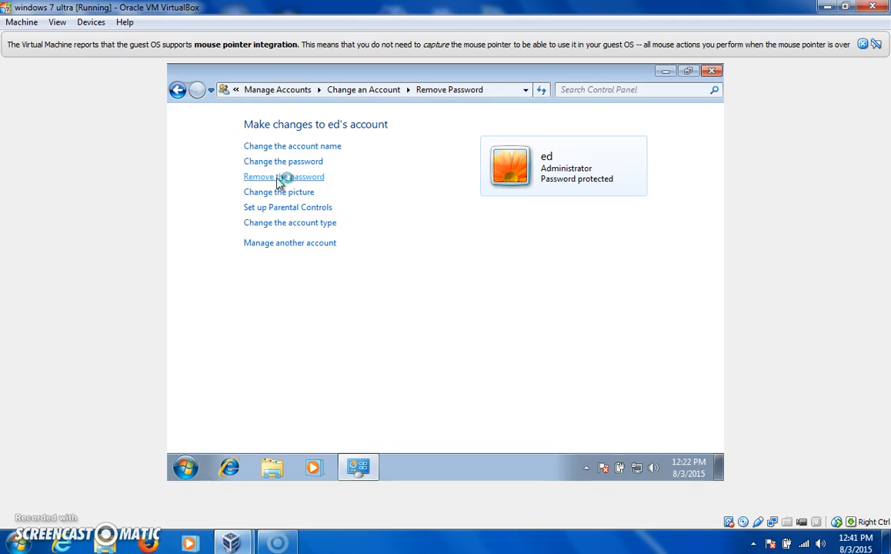
left_click(283, 176)
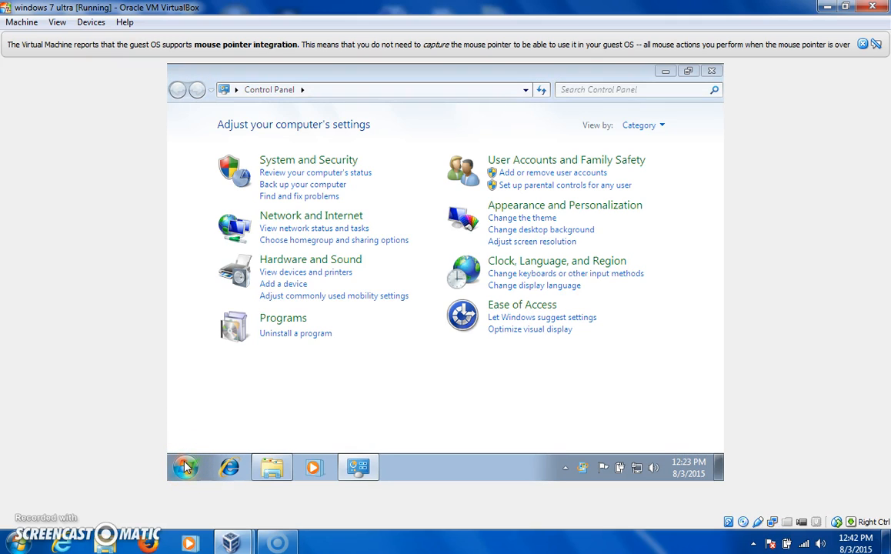
Search Start for cmd, run it as administrator and approve the UAC prompt with the administrator's password
left_click(185, 468)
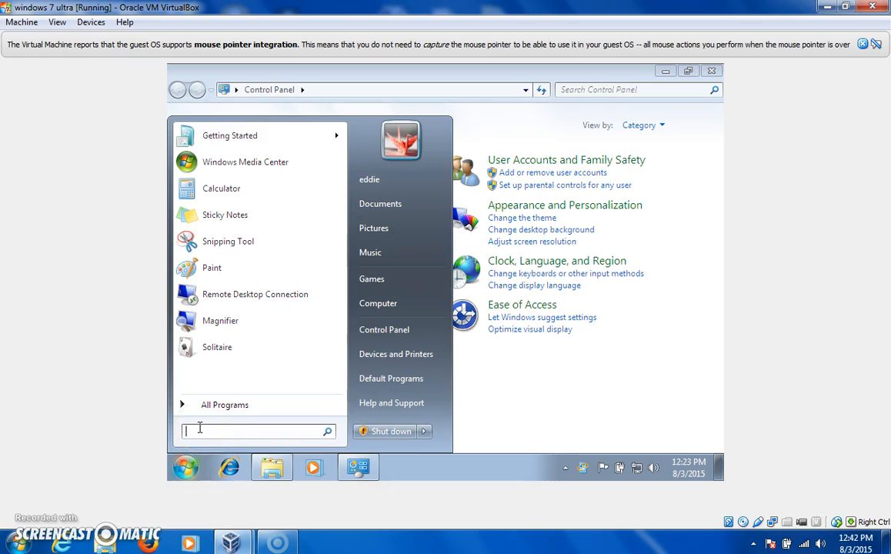
type("cmd")
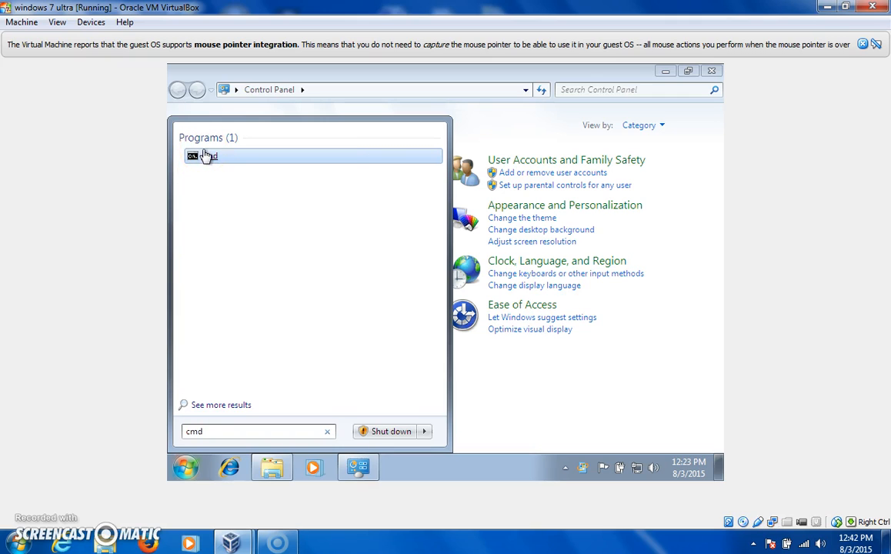
right_click(203, 157)
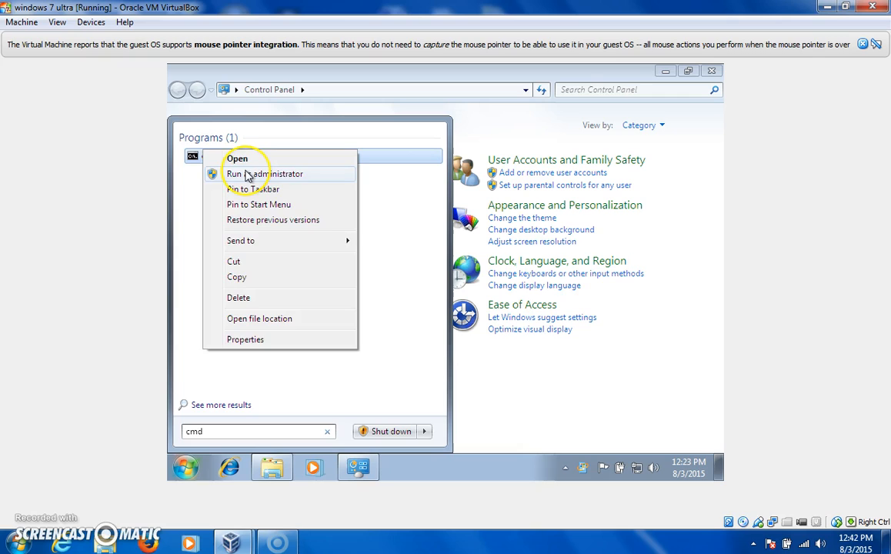
left_click(262, 172)
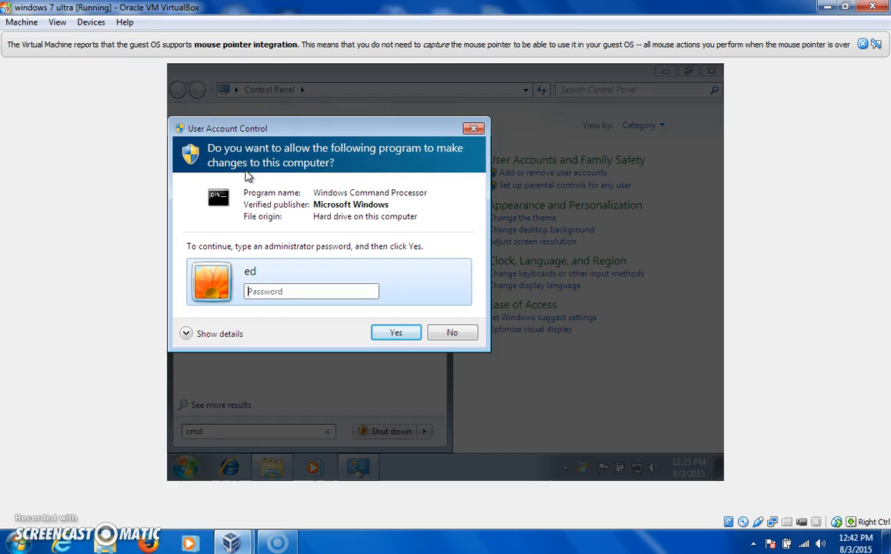
left_click(452, 332)
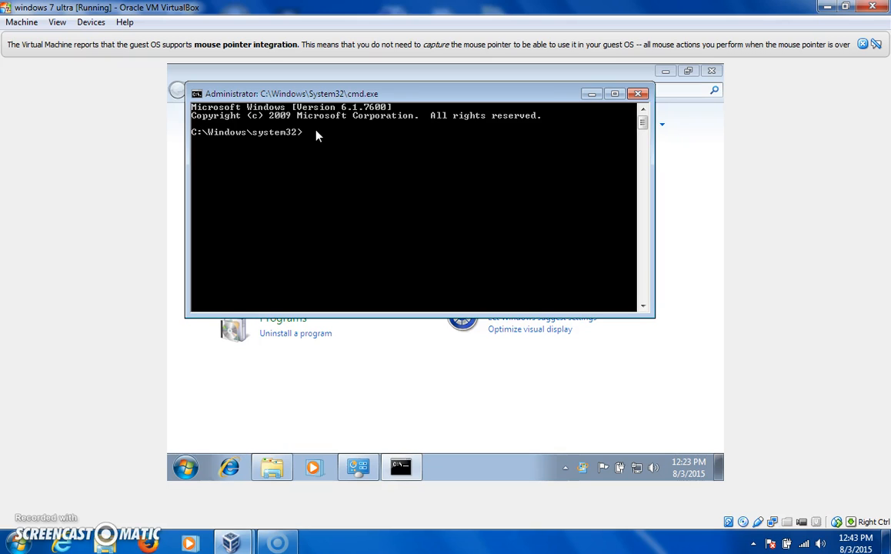
mouse_move(623, 94)
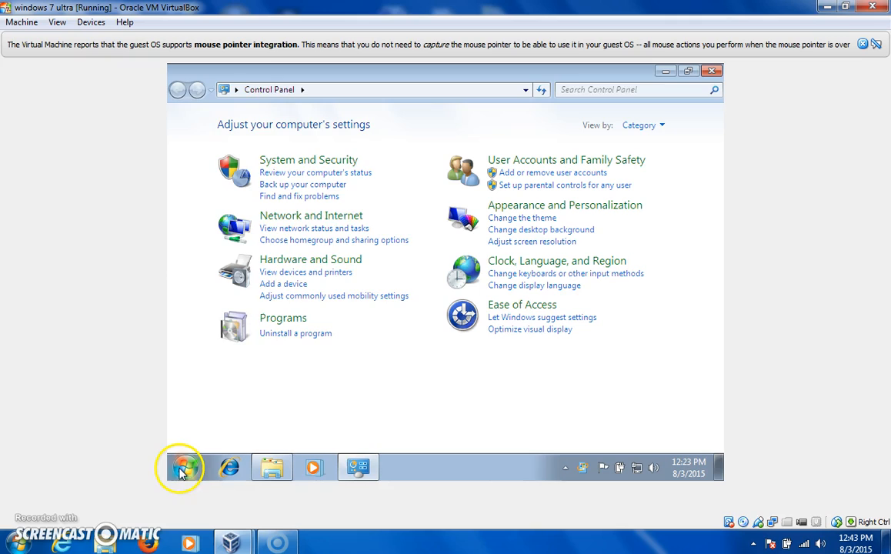
Start an ordinary, non-elevated Command Prompt by searching cmd from Start
left_click(183, 468)
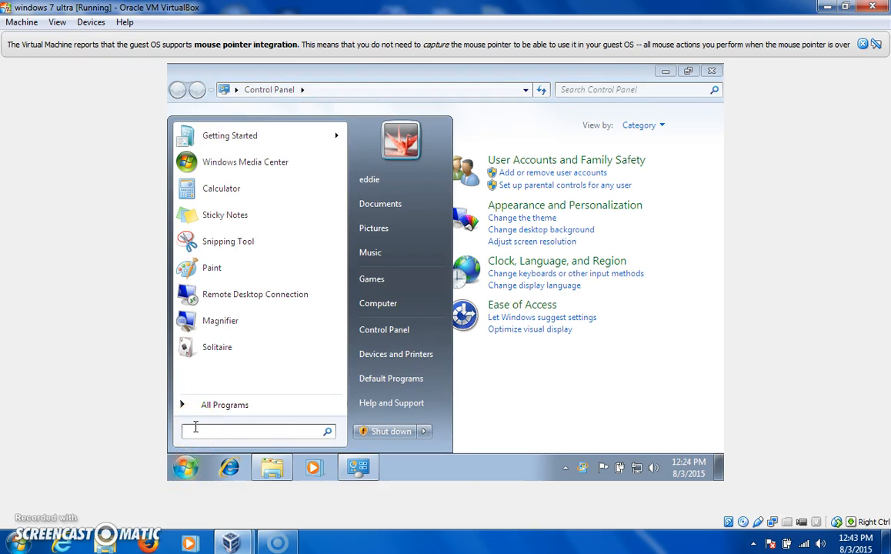
type("cmd")
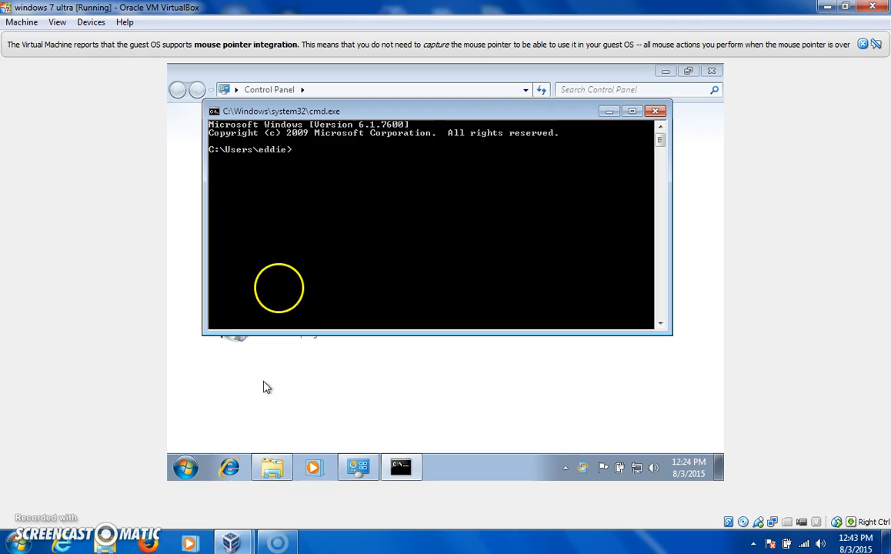
mouse_move(298, 151)
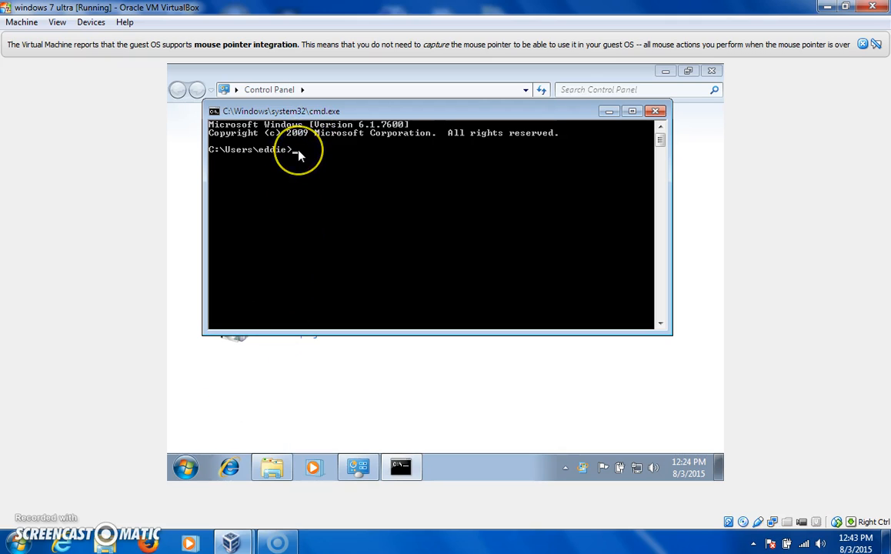
Run net user administrator /active:yes in the ordinary prompt, getting System error 5, access denied
type("net u")
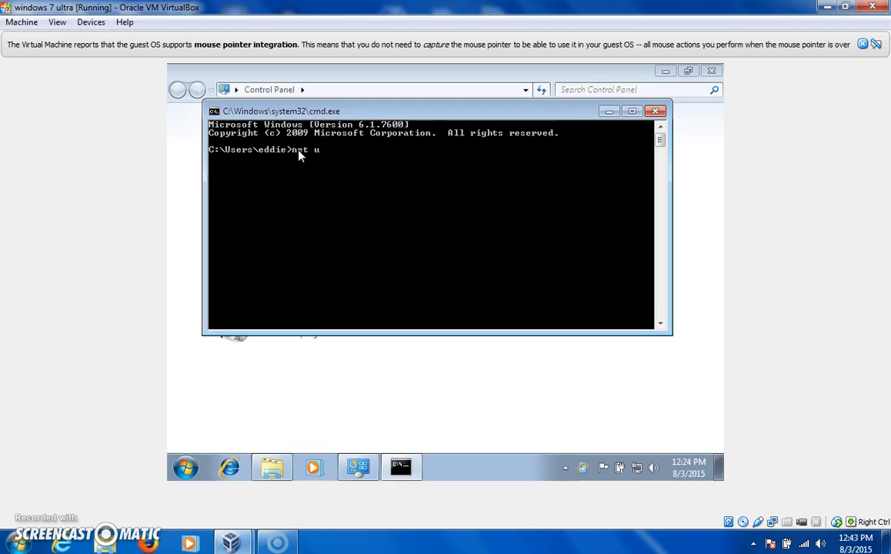
type("ser")
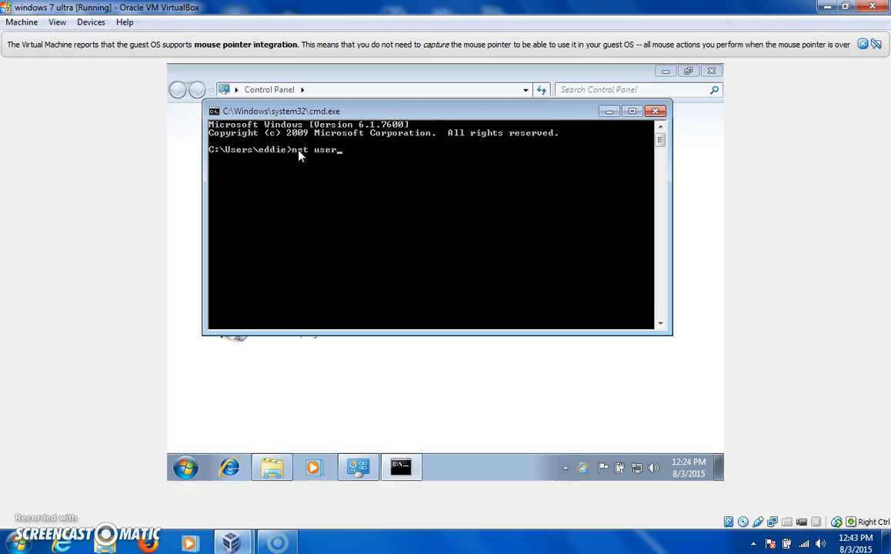
type("a")
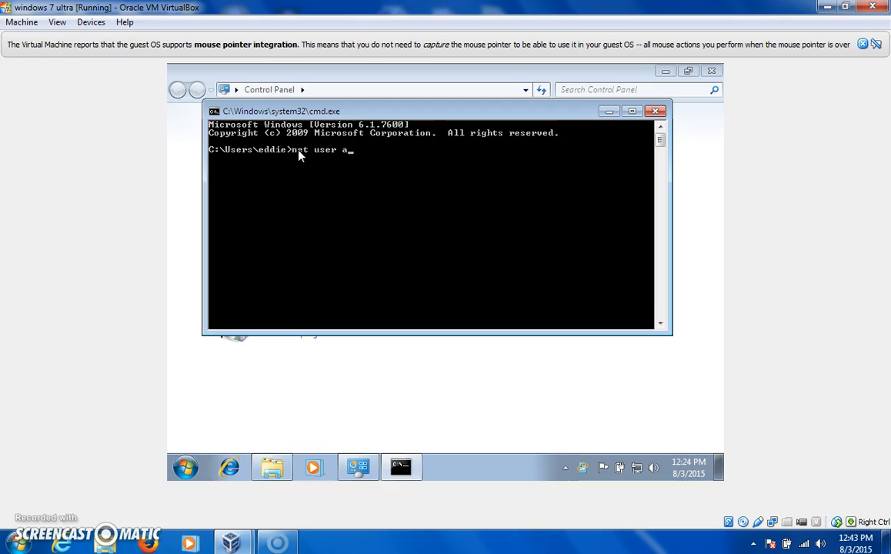
type("dministrat")
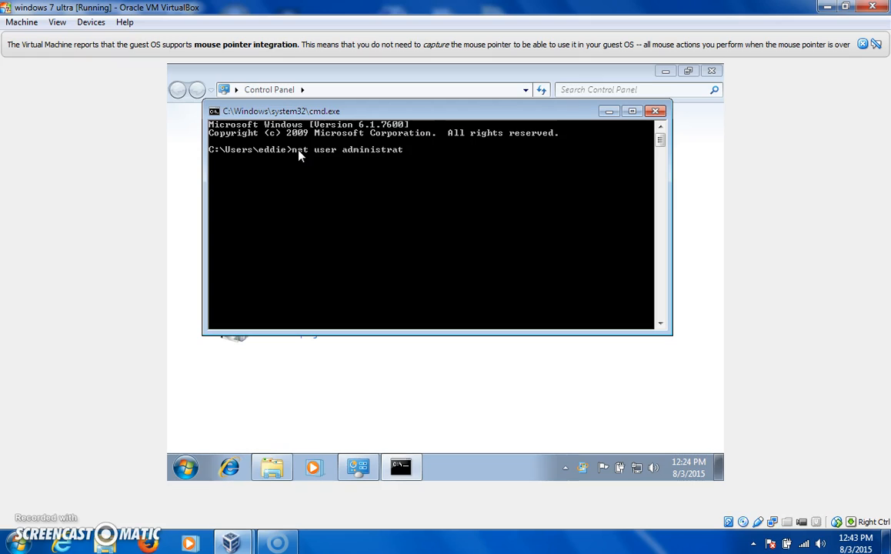
type("or")
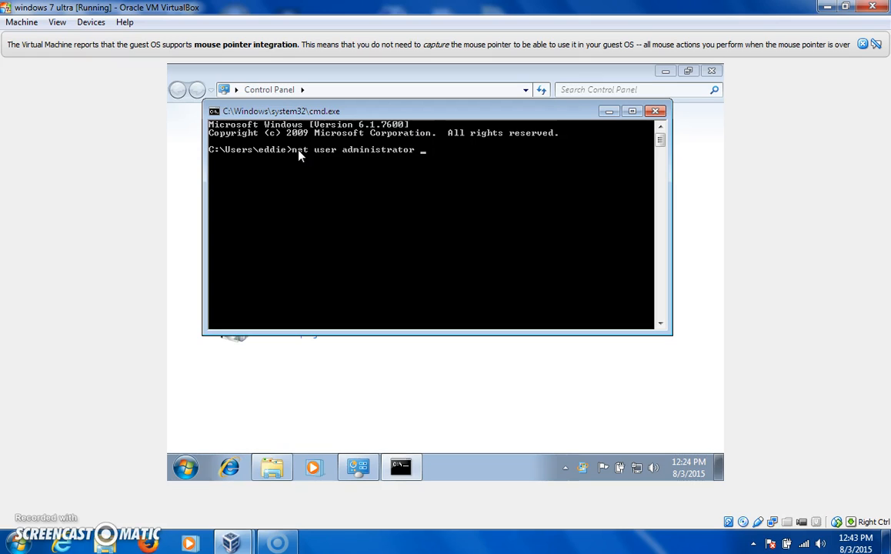
type("/act")
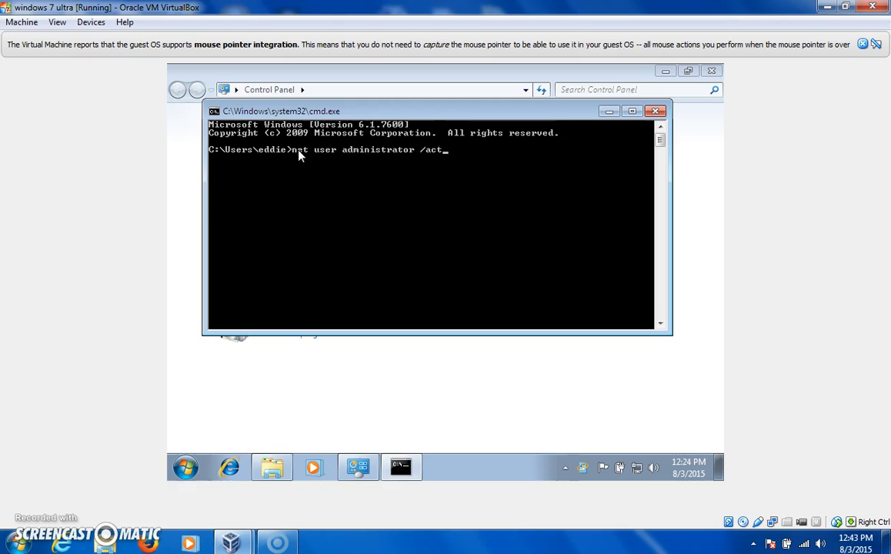
type("ive:")
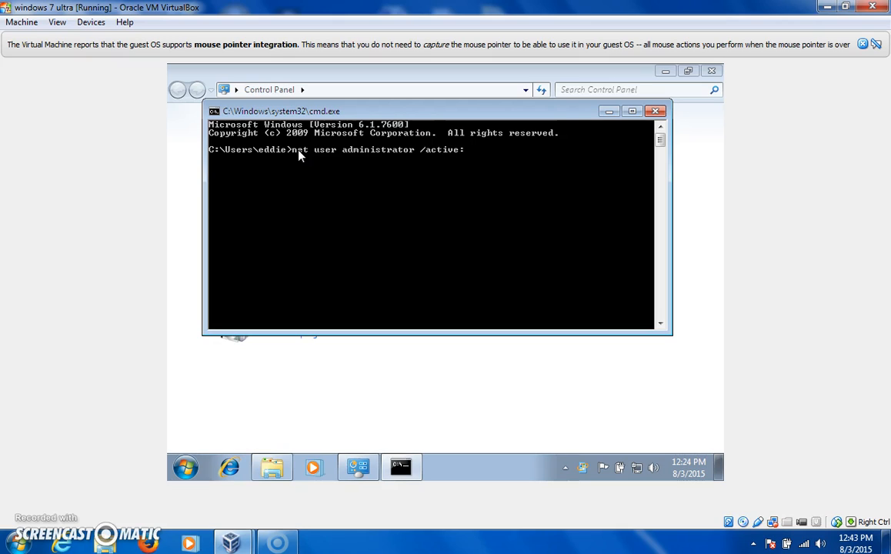
type("yes")
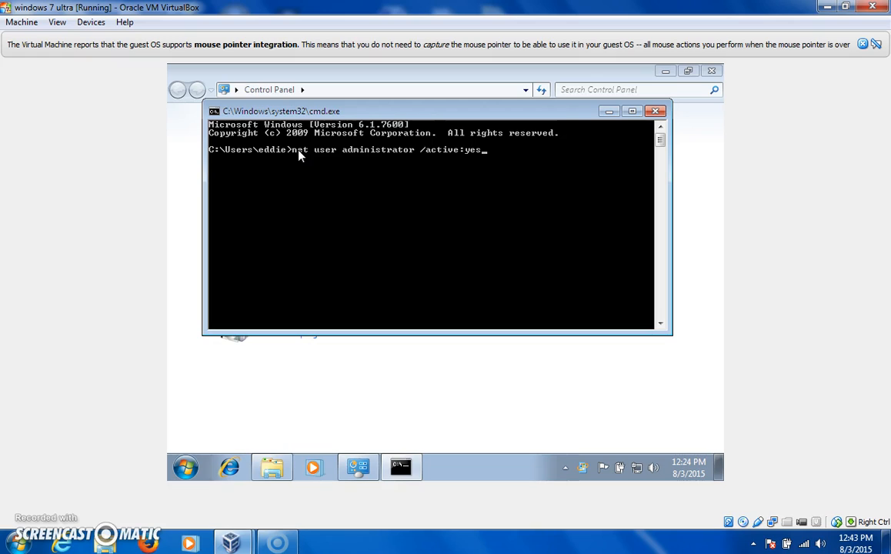
key("enter")
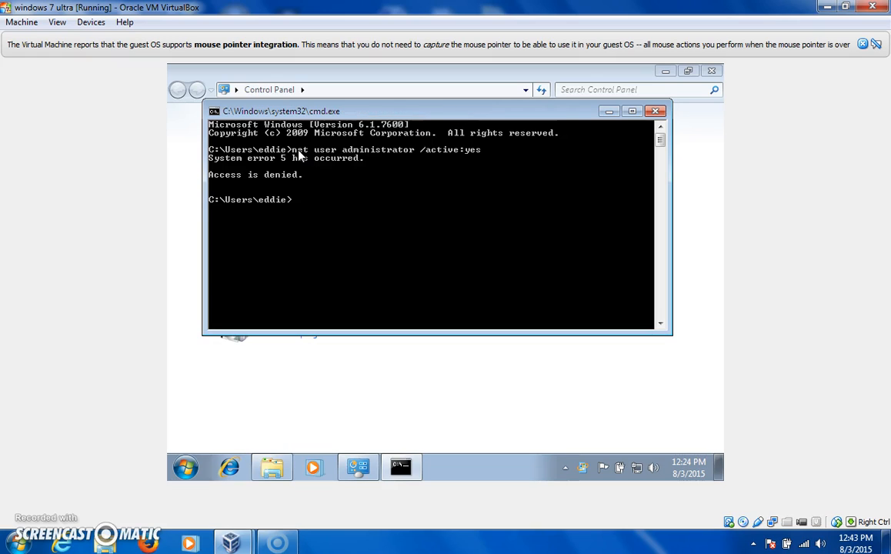